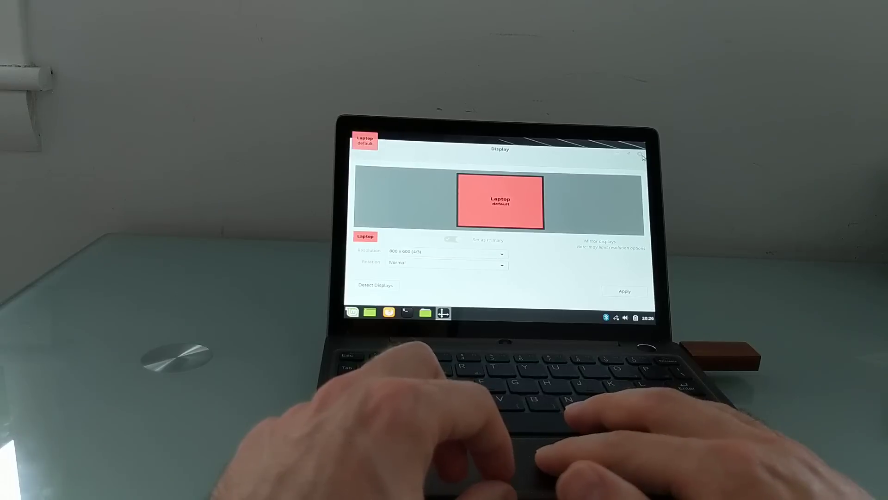
- Close the Display window, leaving the desktop at 800×600
{"action": "left_click", "coordinate": [640, 155]}
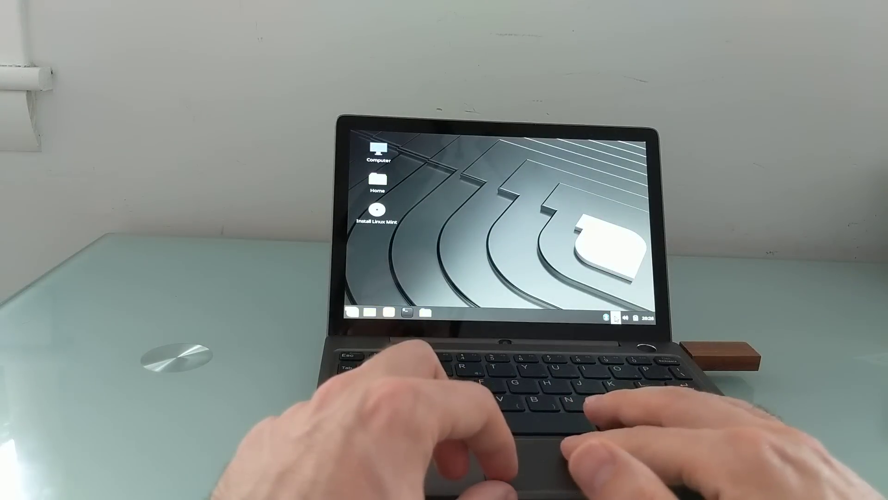
- Join a listed Wi-Fi network from the tray applet, entering its password and connecting
{"action": "left_click", "coordinate": [617, 316]}
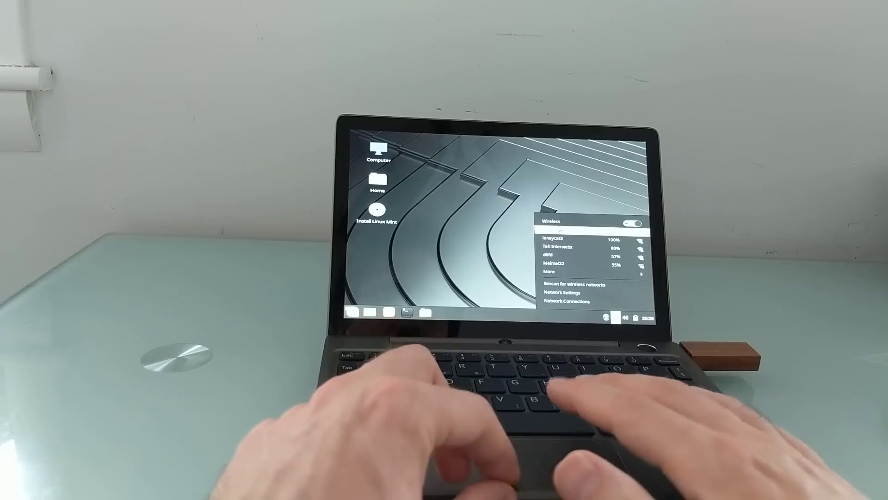
{"action": "left_click", "coordinate": [574, 237]}
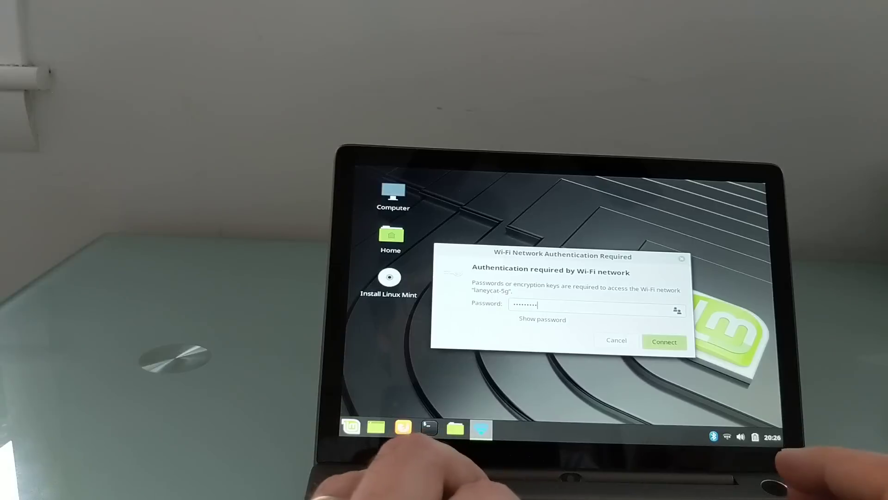
{"action": "left_click", "coordinate": [664, 341]}
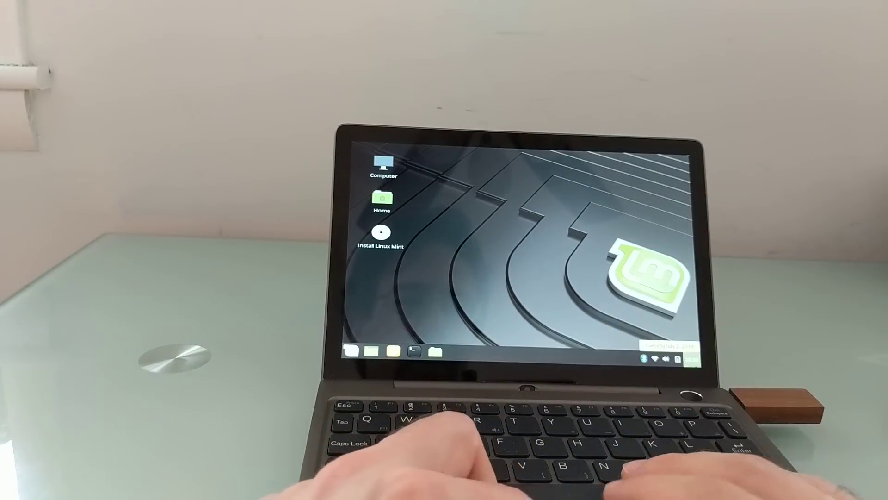
- Bring up the Session dialog from the Mint menu's Quit button
{"action": "left_click", "coordinate": [689, 360]}
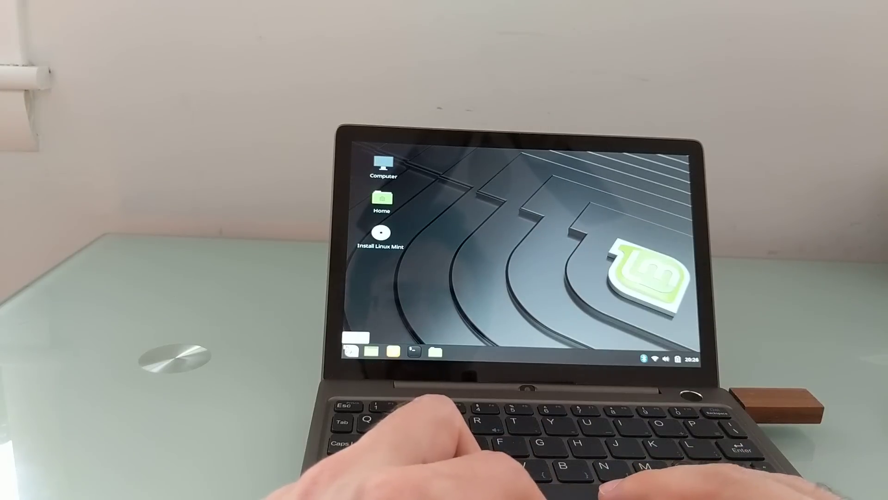
{"action": "left_click", "coordinate": [353, 351]}
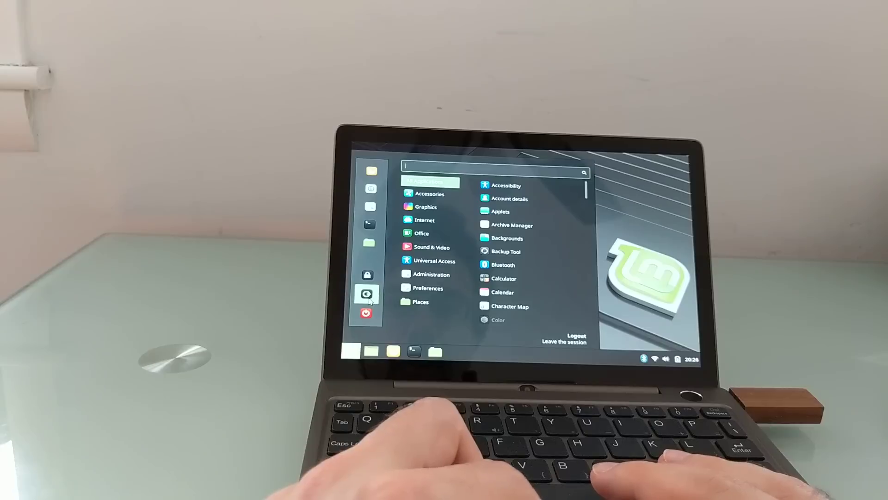
{"action": "left_click", "coordinate": [367, 313]}
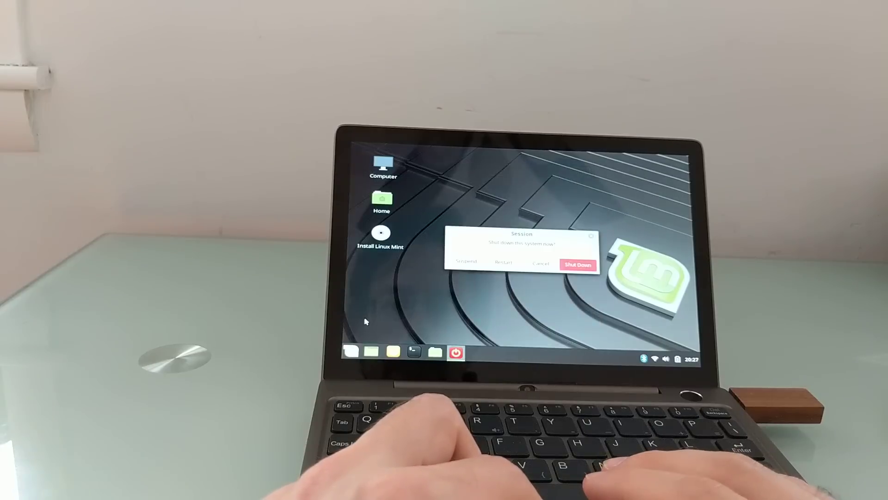